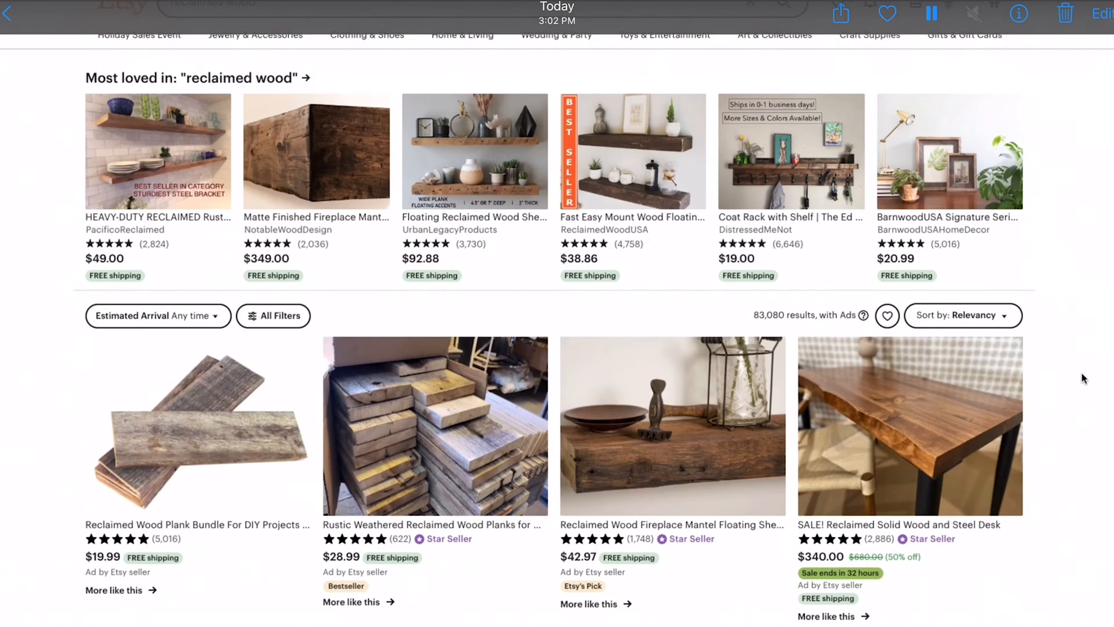
- Sketch the 32x5.5 rectangle and the 3 in circle for the arced blade lines
{"action": "scroll", "scroll_direction": "down", "scroll_amount": 3}
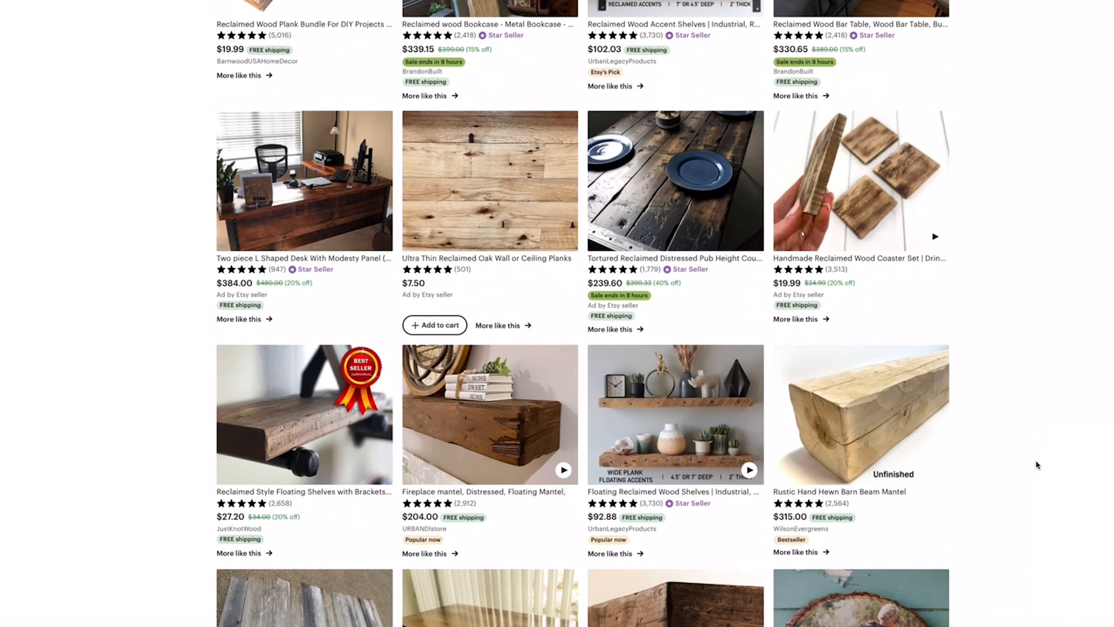
{"action": "scroll", "scroll_direction": "down", "scroll_amount": 3}
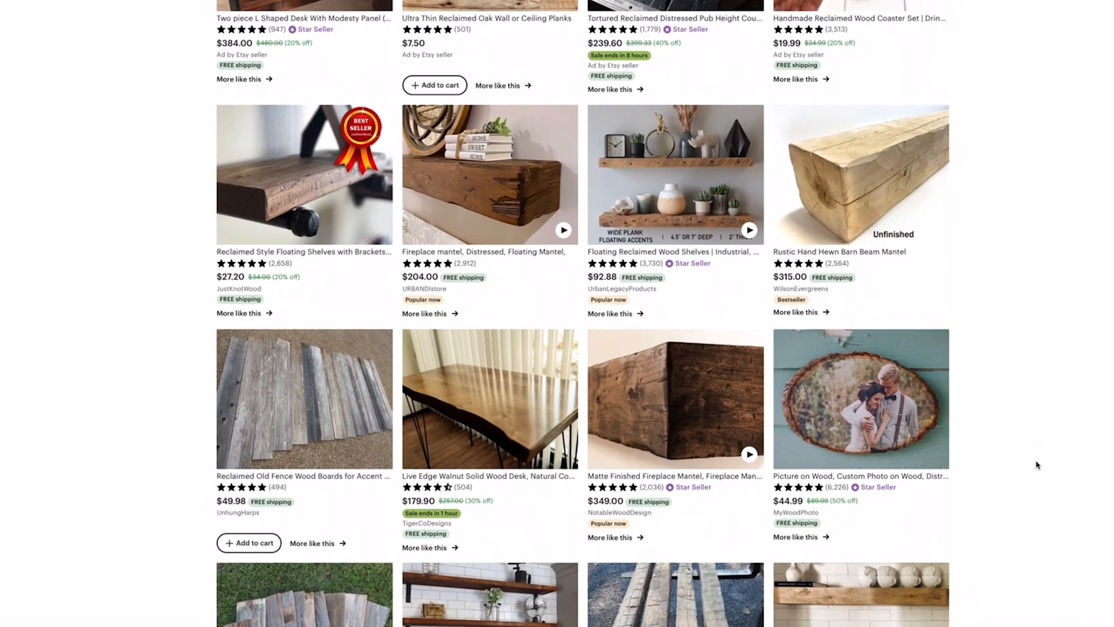
{"action": "scroll", "scroll_direction": "down", "scroll_amount": 3}
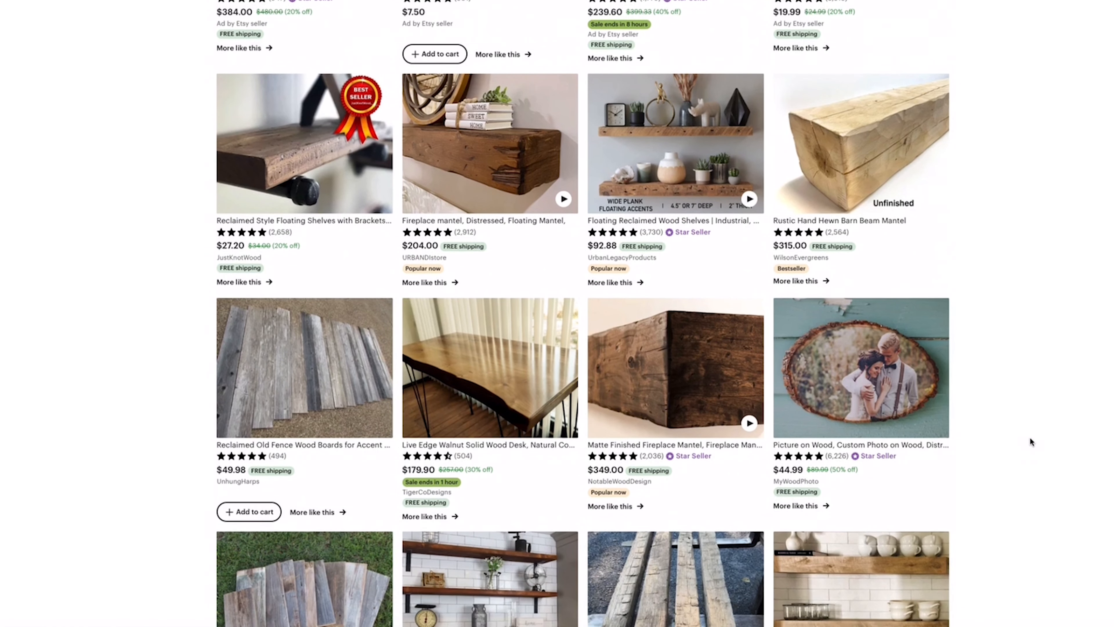
{"action": "left_click", "coordinate": [489, 143]}
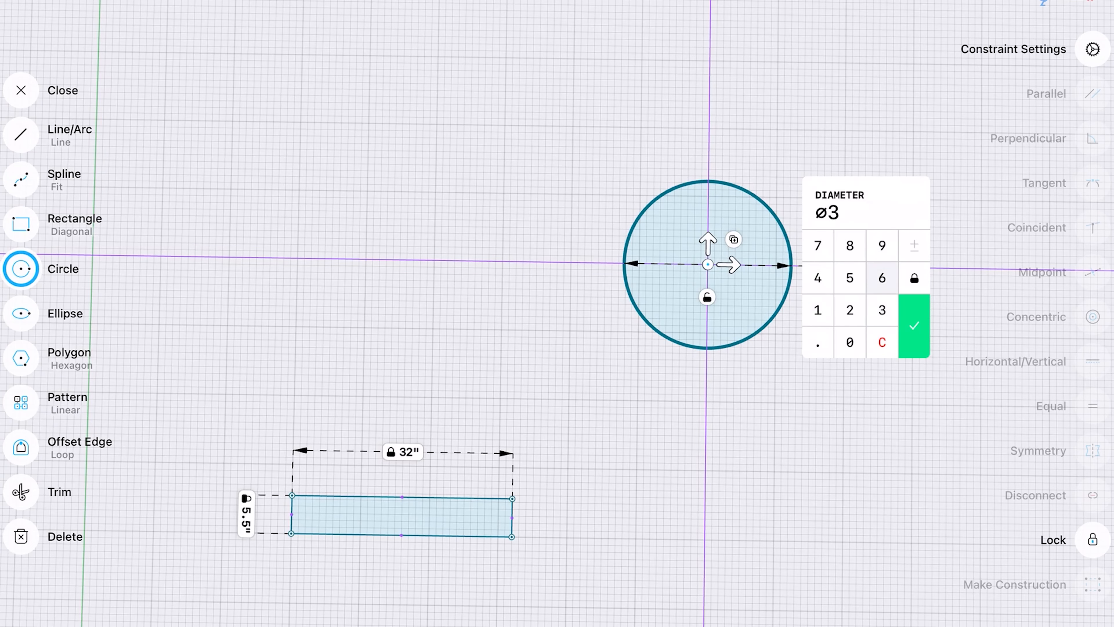
{"action": "left_click", "coordinate": [914, 326]}
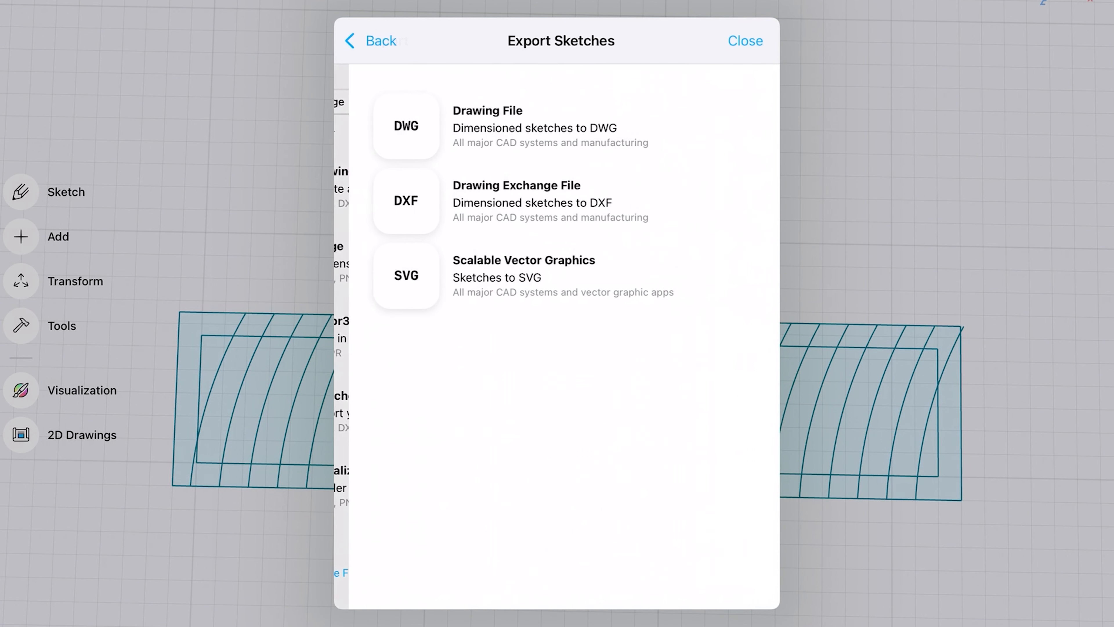
- Export the arced sketch as a DXF named Sawmill with dimensions excluded
{"action": "left_click", "coordinate": [406, 200]}
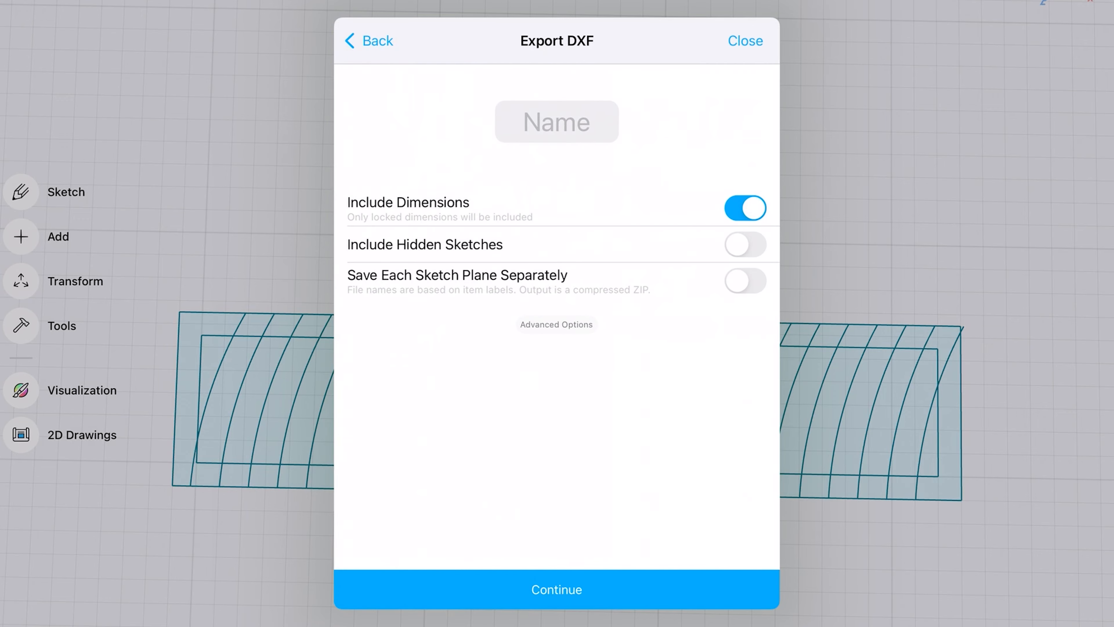
{"action": "left_click", "coordinate": [745, 40]}
{"action": "type", "text": "Sawmill"}
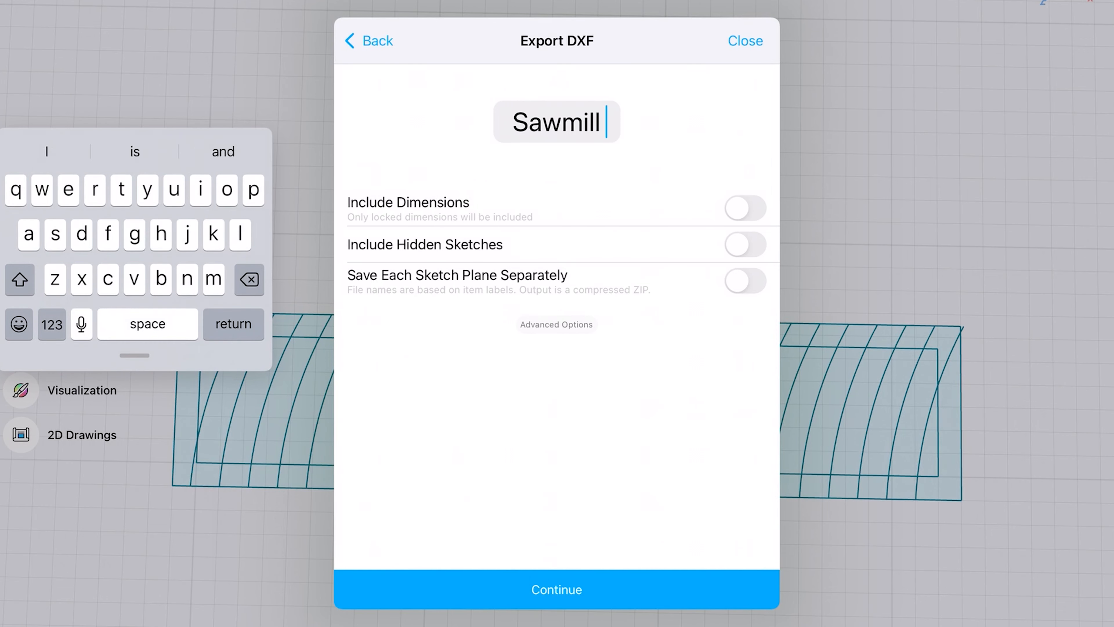
{"action": "left_click", "coordinate": [557, 589]}
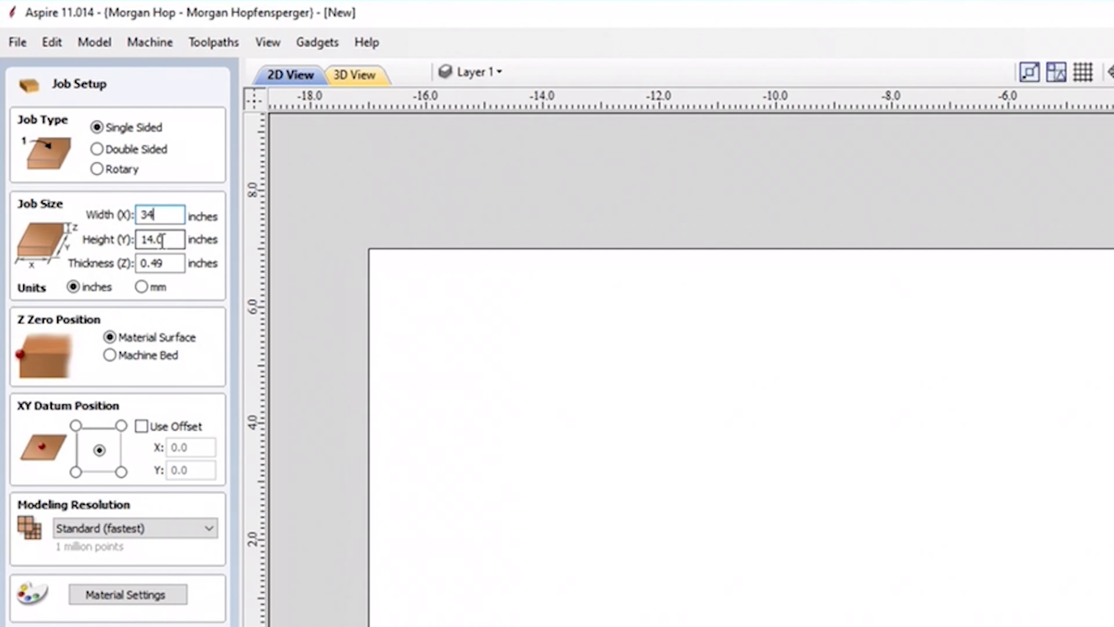
- Apply a job size of 34 x 7.5 in with 4 in thickness
{"action": "type", "text": "7.5"}
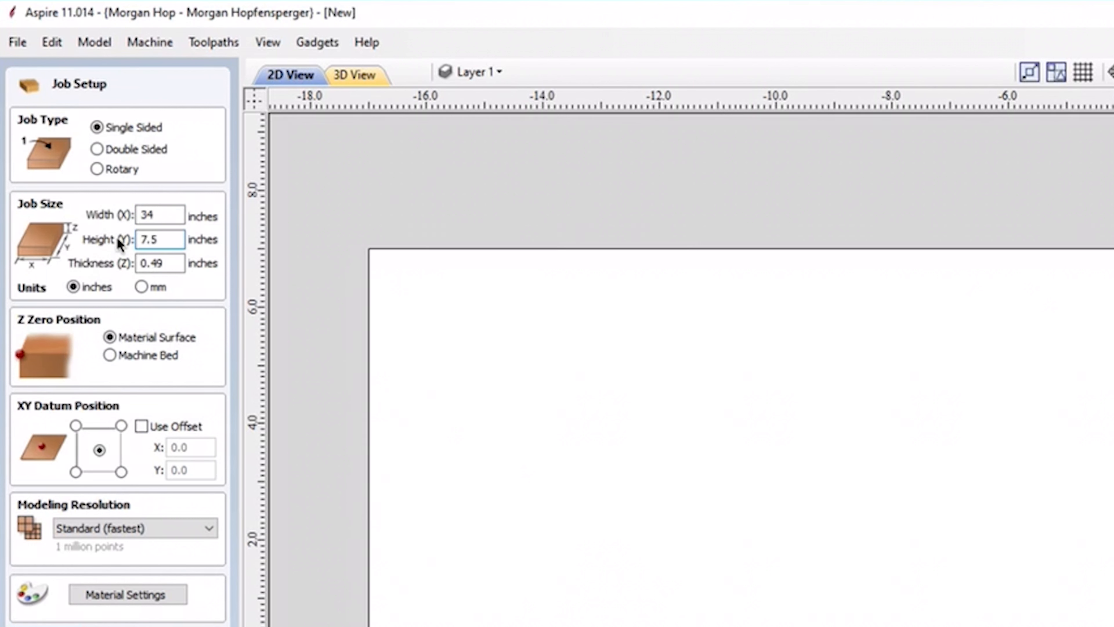
{"action": "type", "text": "4"}
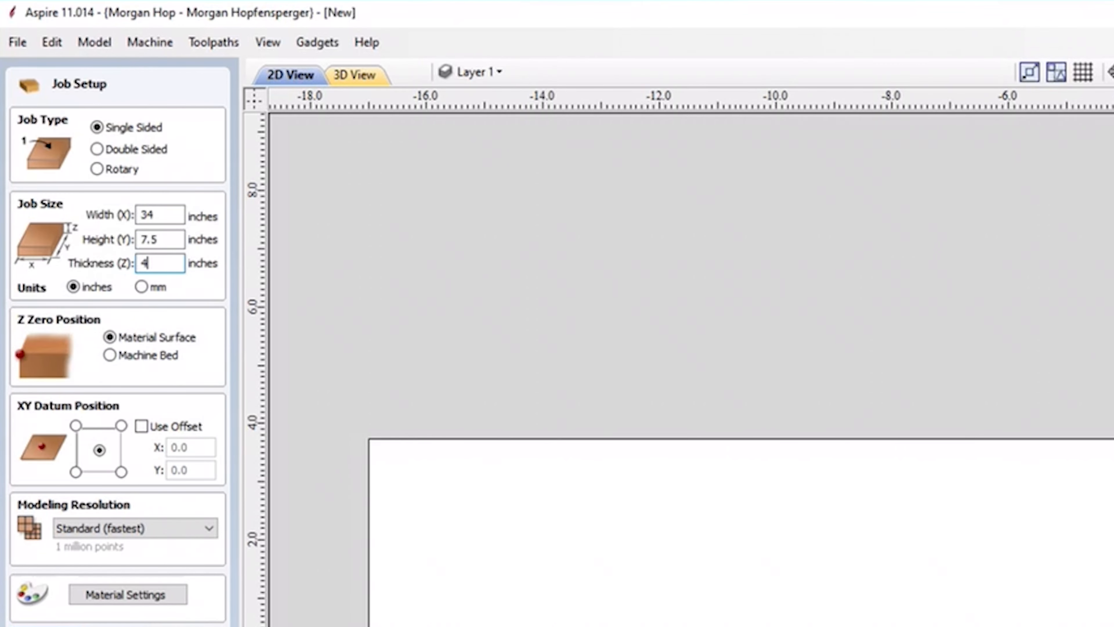
{"action": "left_click", "coordinate": [10, 113]}
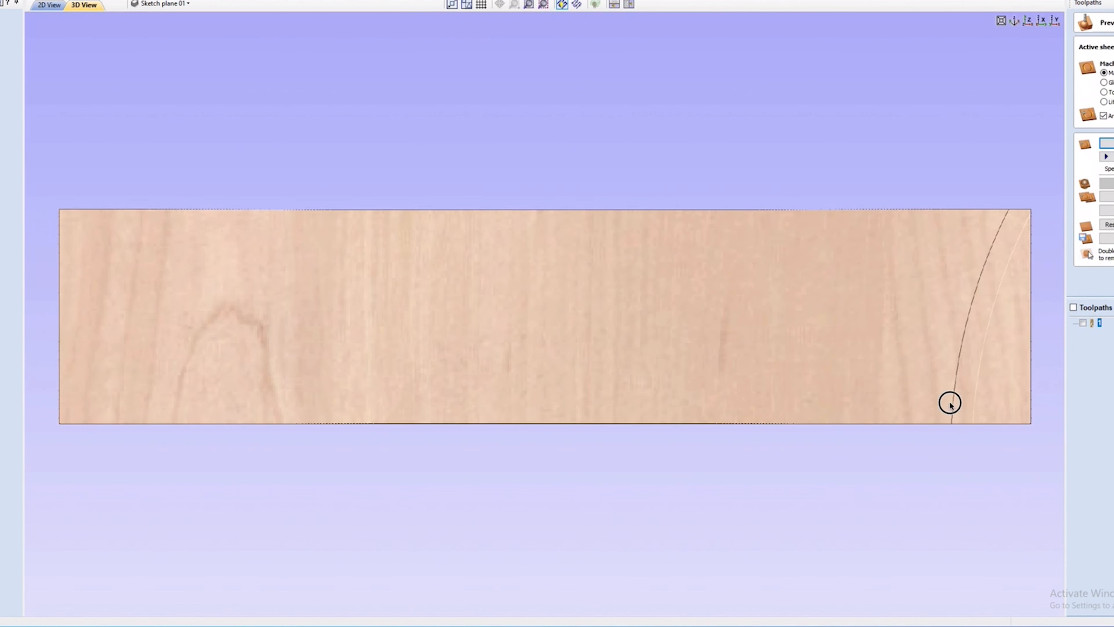
{"action": "left_click_drag", "start_coordinate": [950, 403], "coordinate": [902, 462]}
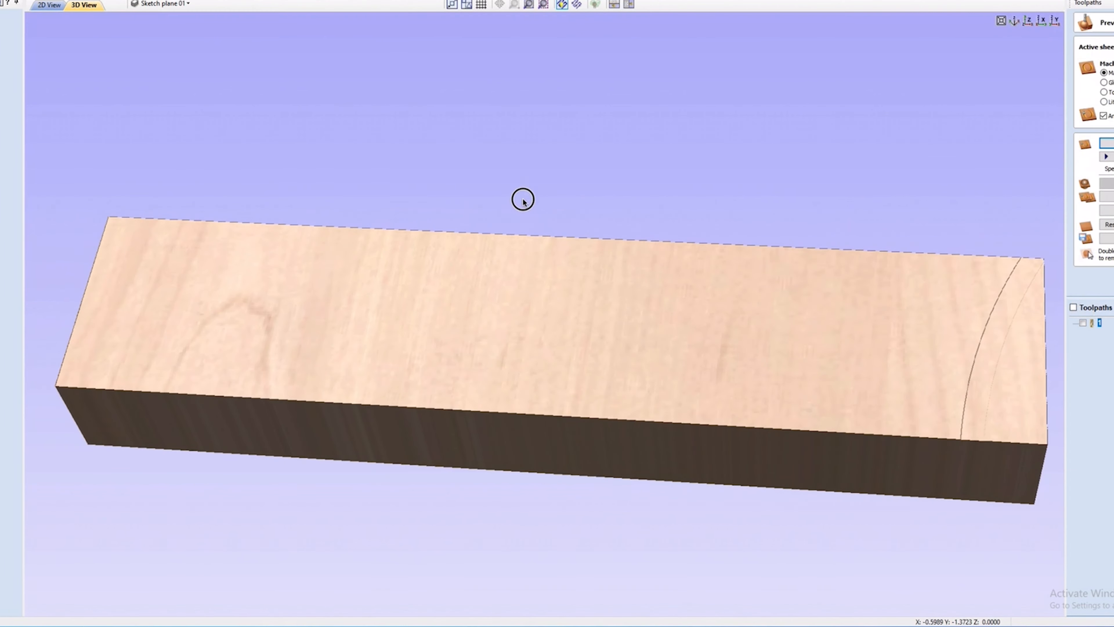
{"action": "left_click_drag", "start_coordinate": [522, 199], "coordinate": [536, 98]}
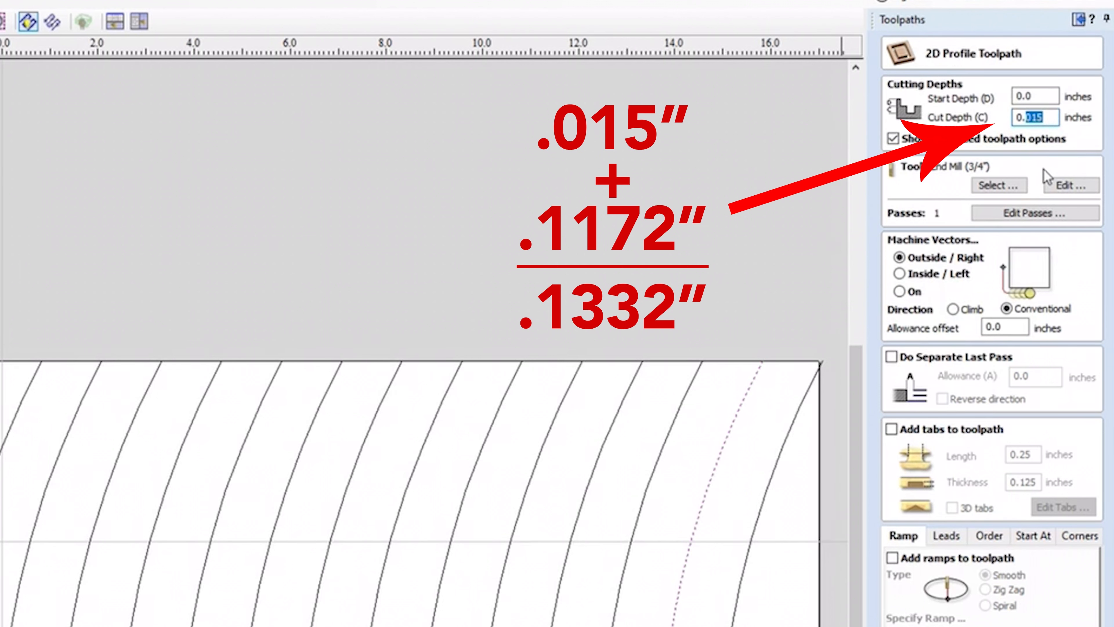
- Give the toolpath a 0.1332 cut depth split into four passes
{"action": "type", "text": "0.1332"}
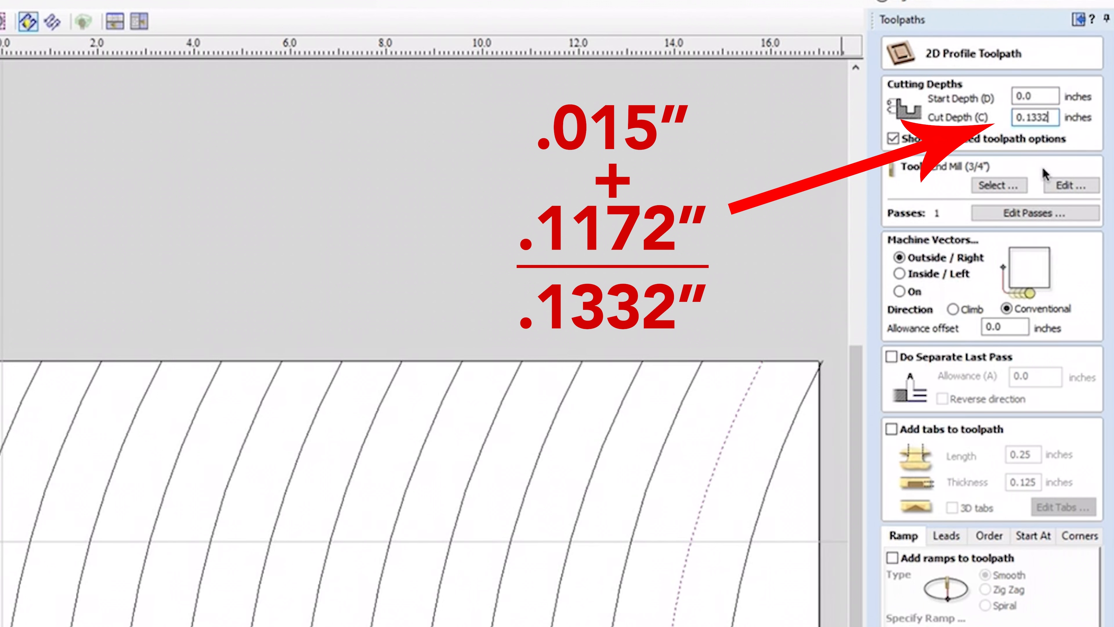
{"action": "left_click", "coordinate": [1035, 213]}
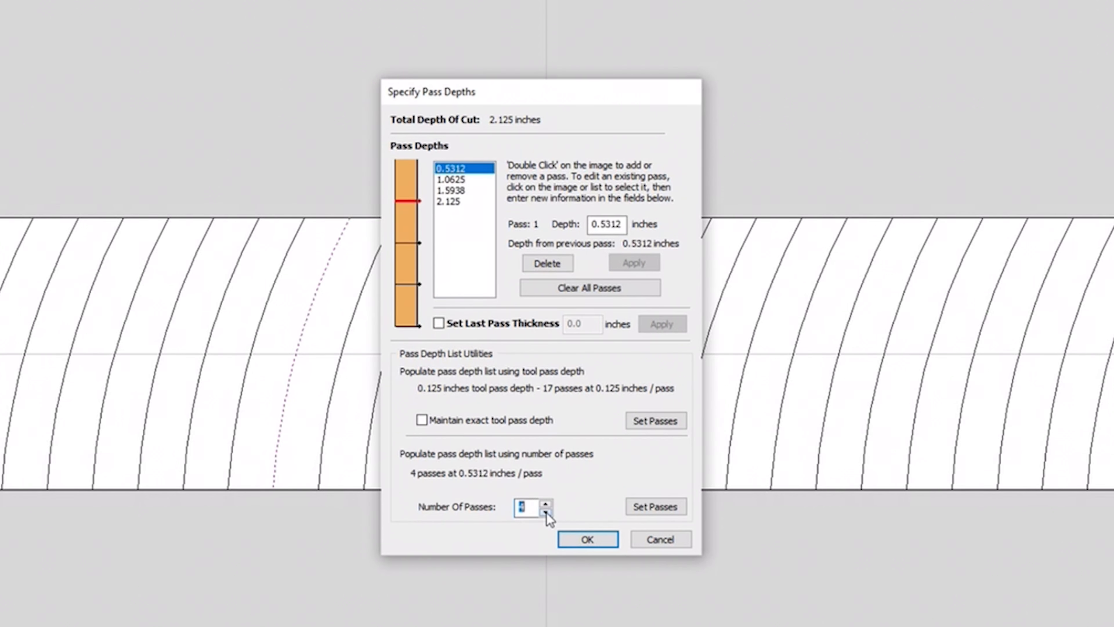
{"action": "left_click", "coordinate": [586, 539]}
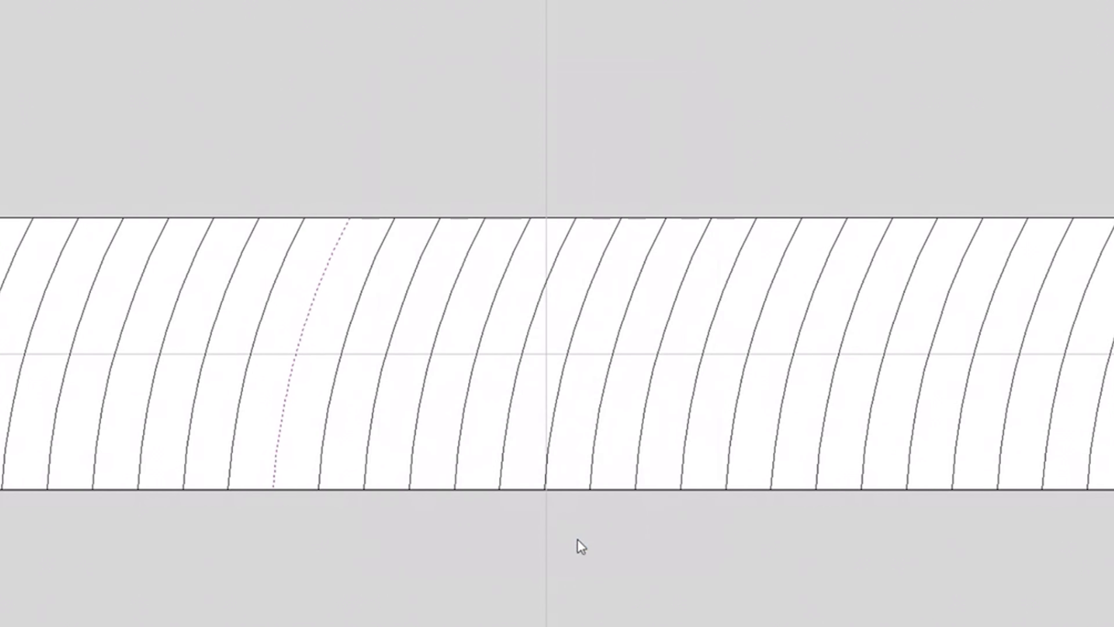
- Save the toolpaths with the Onefinity post-processor as 'Sawmill Blade'
{"action": "left_click", "coordinate": [1043, 263]}
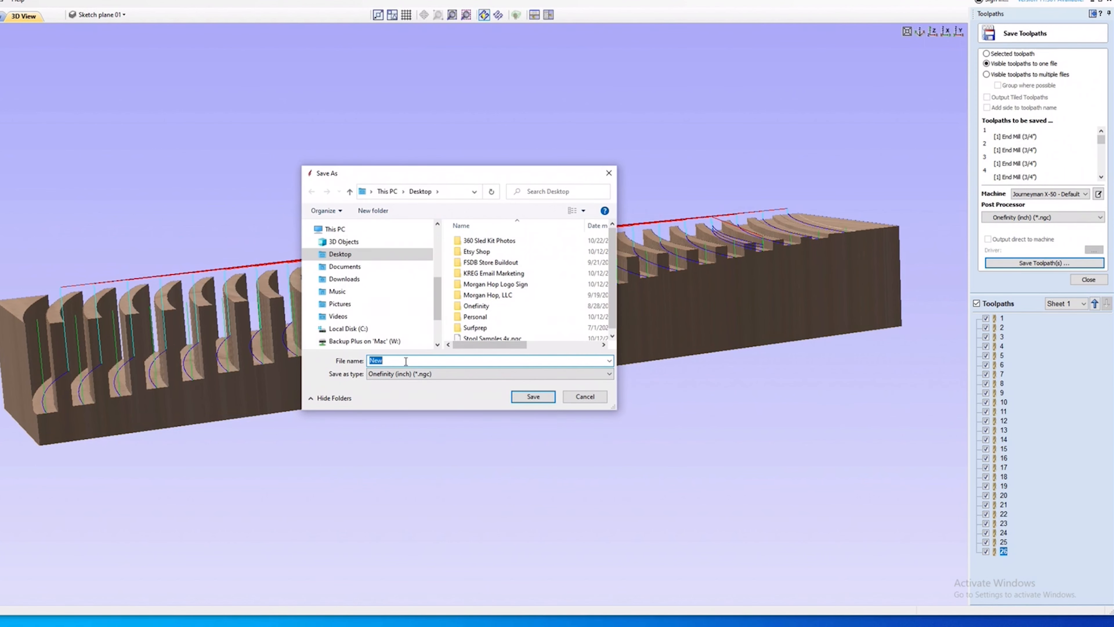
{"action": "type", "text": "Sawmill Blade"}
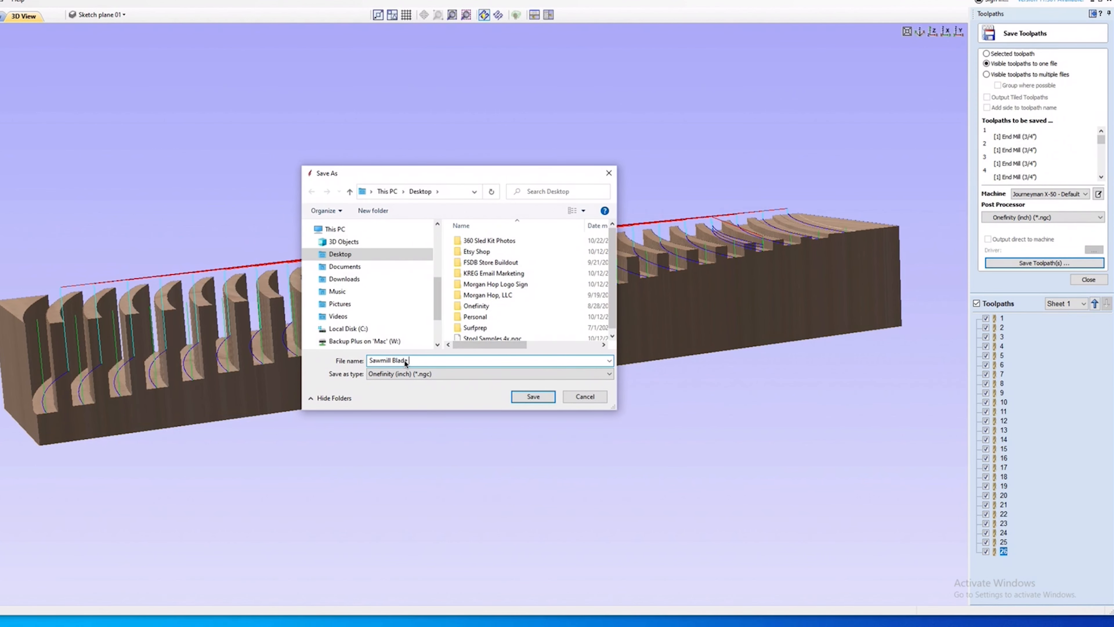